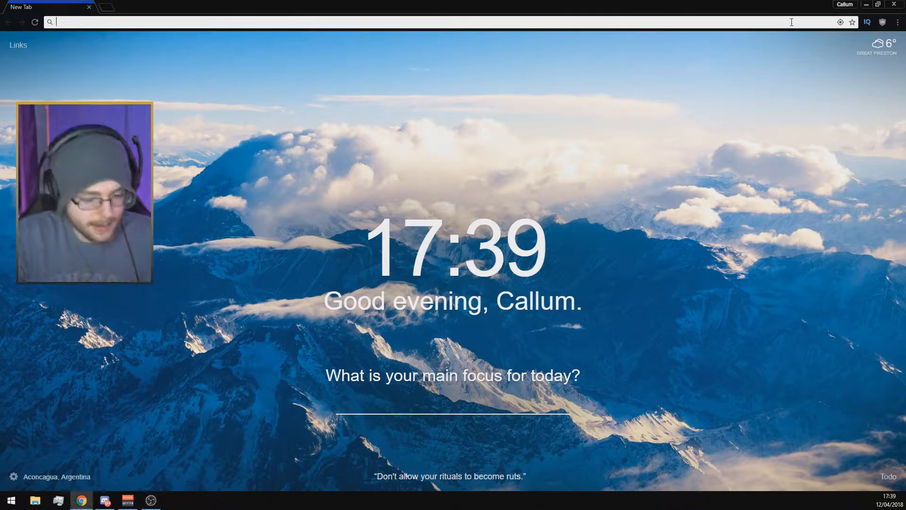
Step: Search for 'obs studio' and reach obsproject.com's OBS Studio download page
text(obs studio)
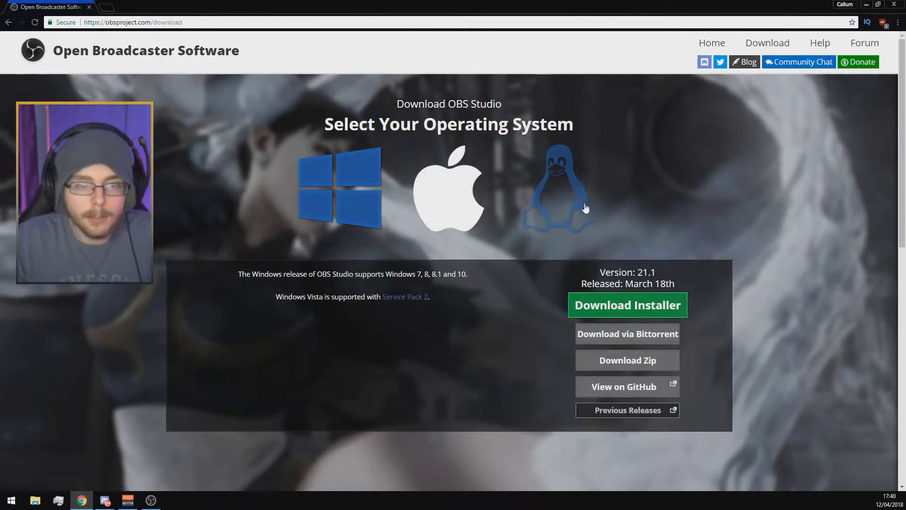
mouse_move(295, 189)
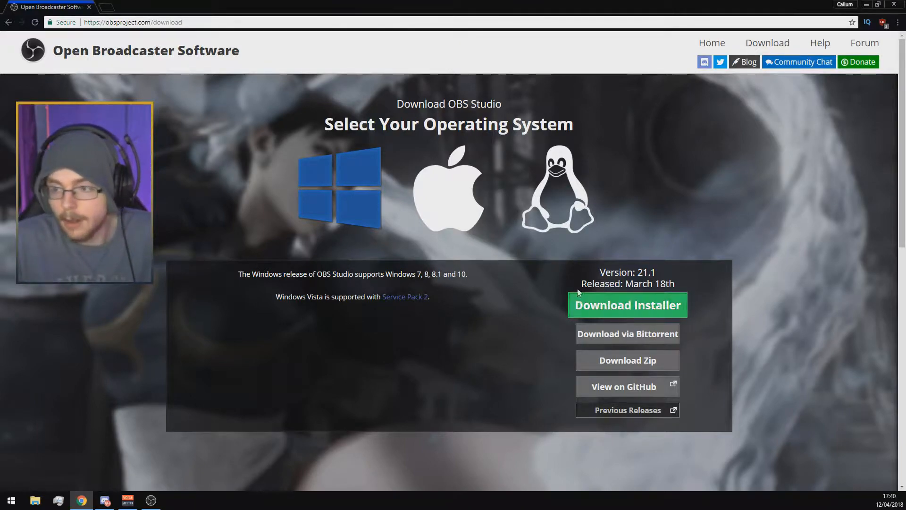
Step: Download the OBS Studio 21.1 Windows installer and save it to the Desktop
click(627, 305)
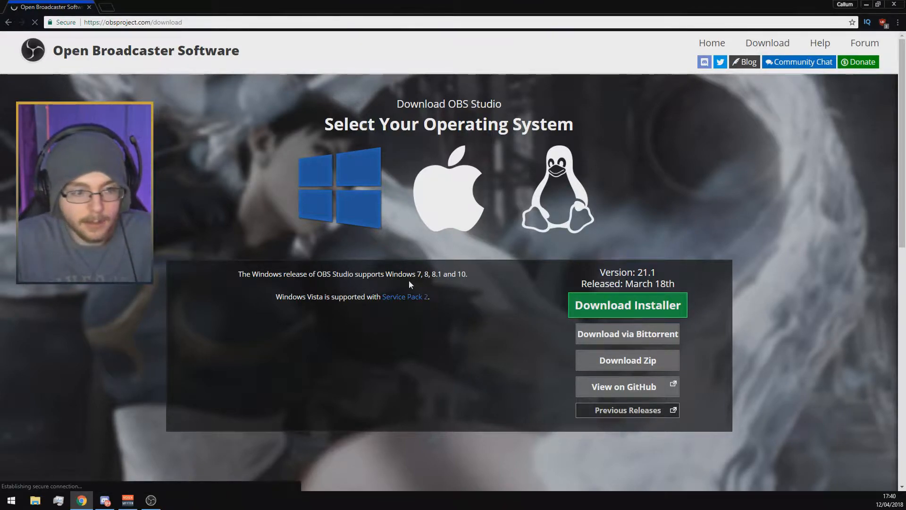
click(628, 305)
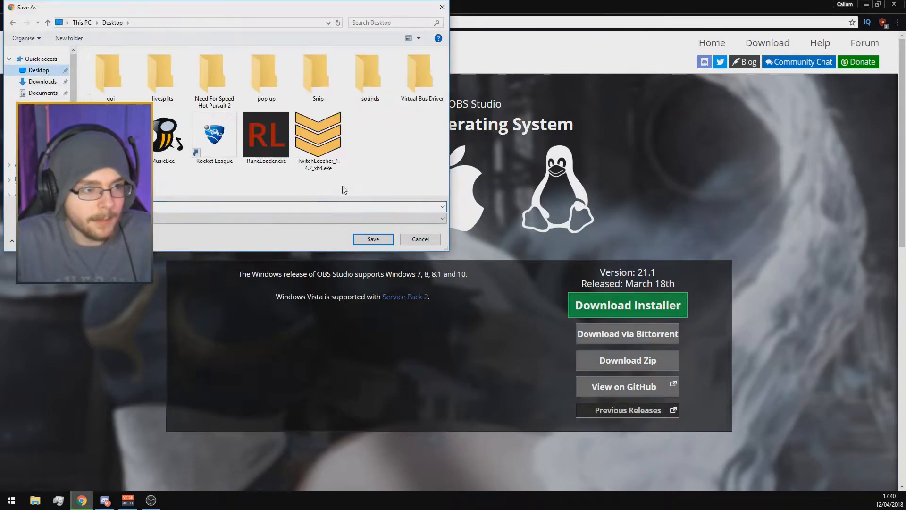
click(372, 238)
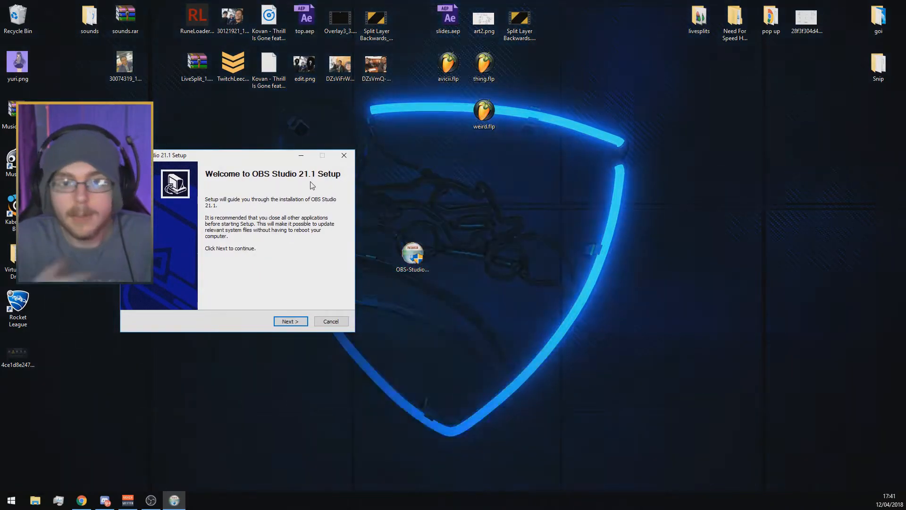
Step: Dismiss the 'OBS Studio is already running' warning and relaunch the desktop installer
click(290, 322)
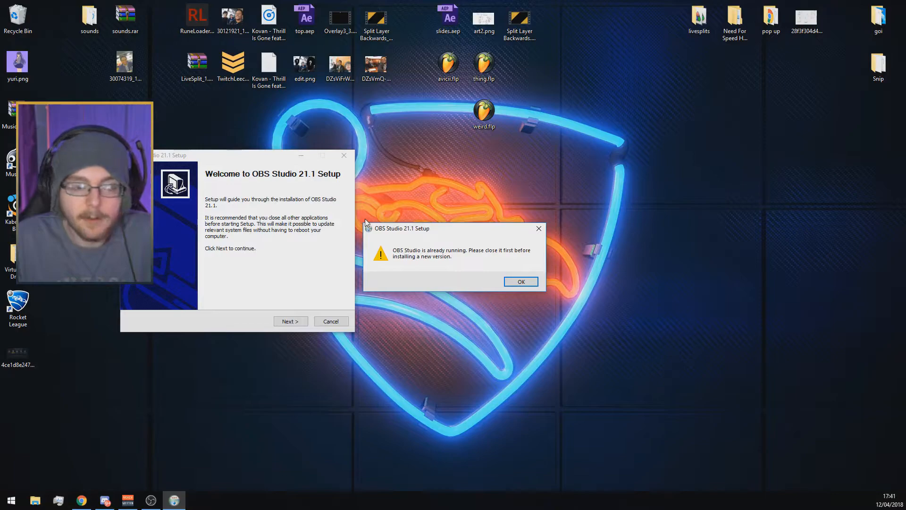
click(520, 282)
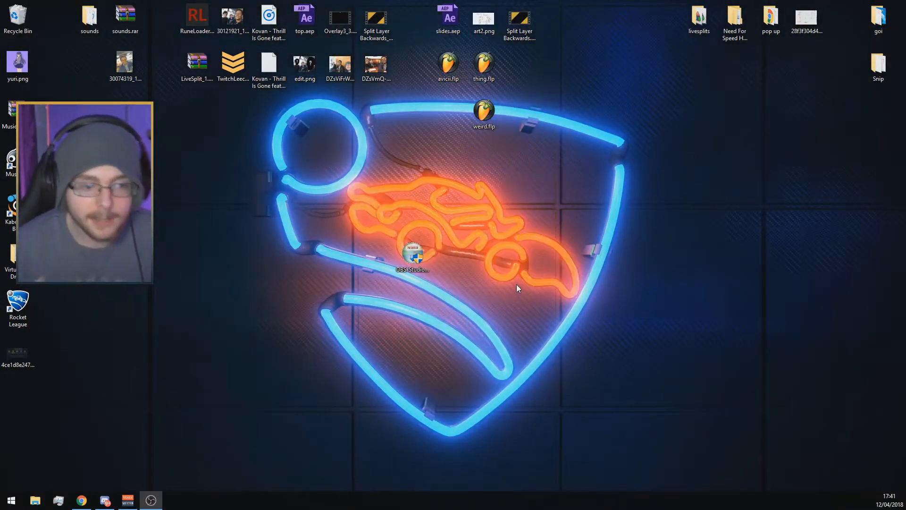
click(412, 254)
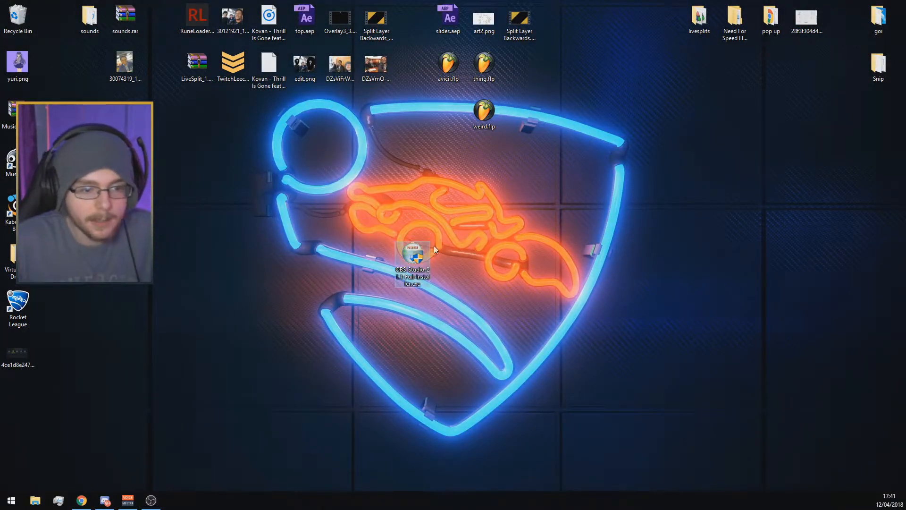
mouse_move(479, 253)
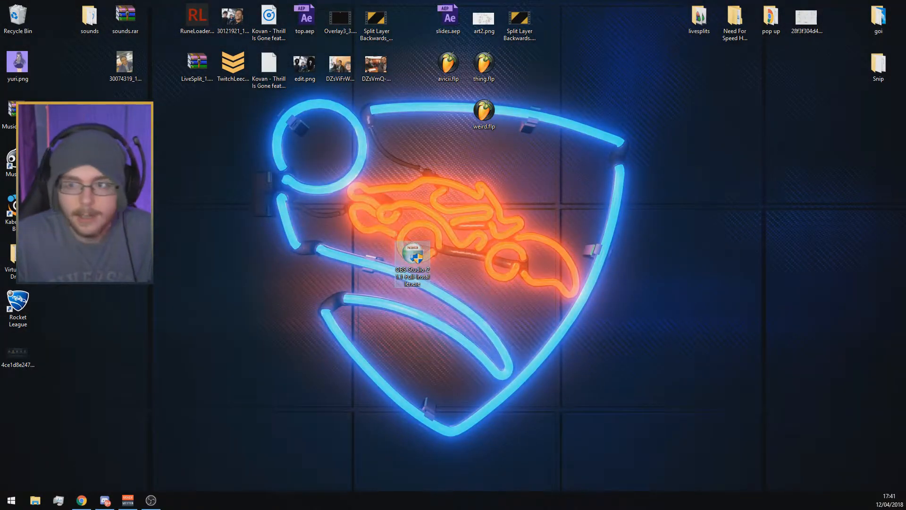
double_click(412, 258)
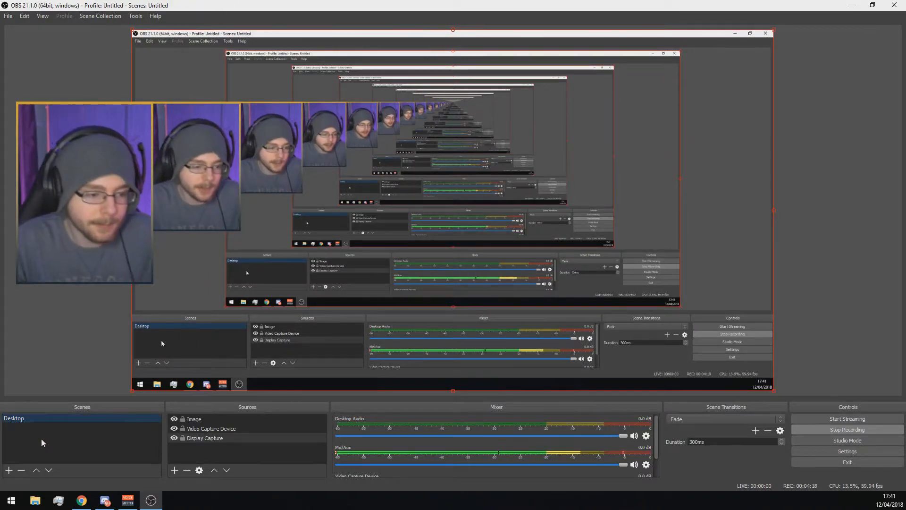
Step: Open OBS Studio's Settings window on the General page via the File menu
click(211, 428)
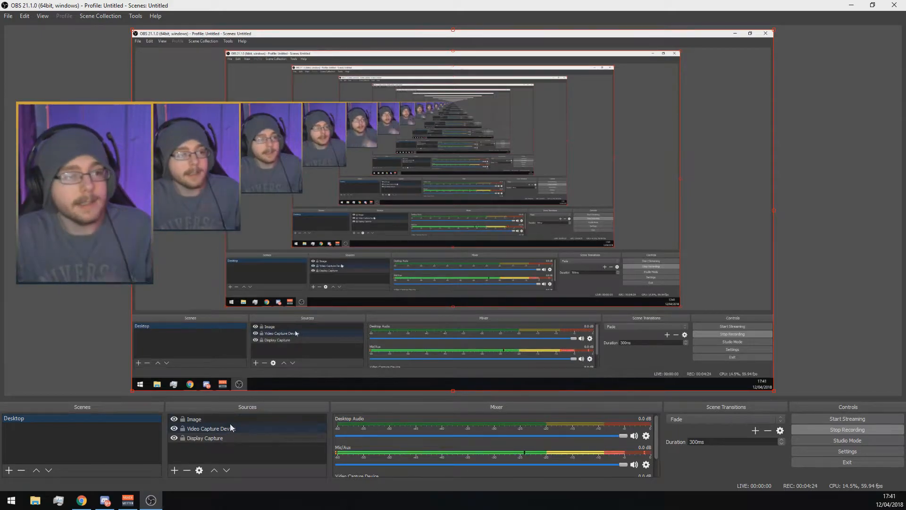
click(9, 15)
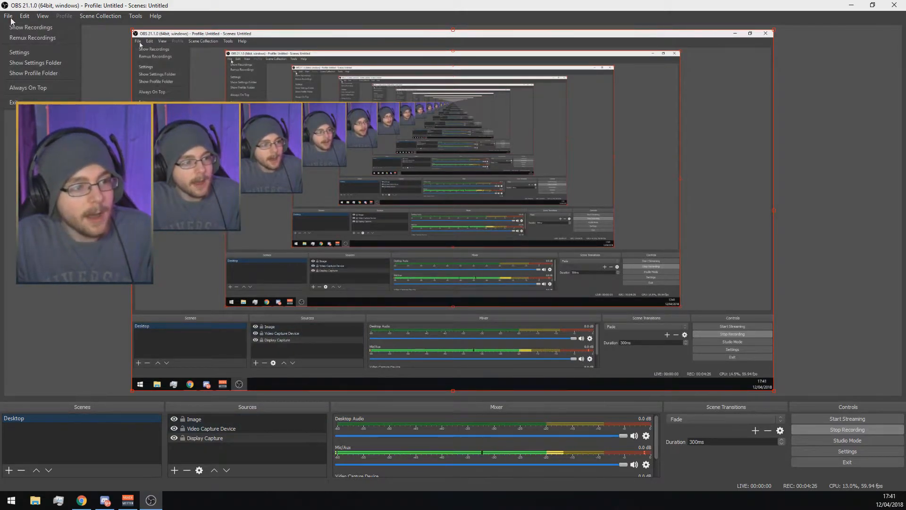
click(19, 52)
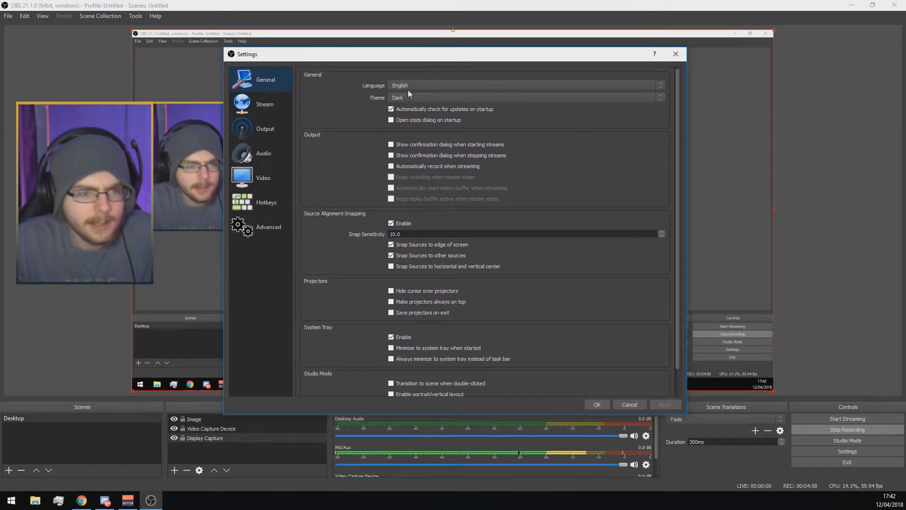
mouse_move(680, 108)
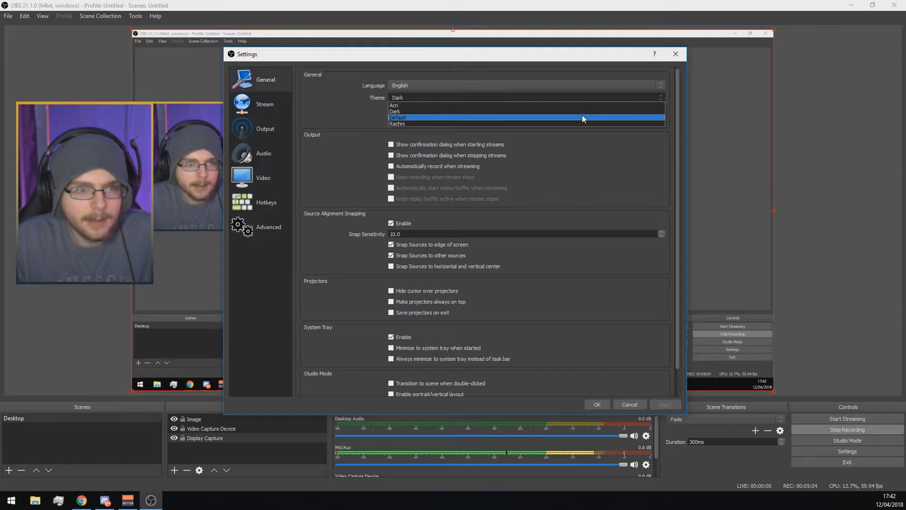
click(394, 105)
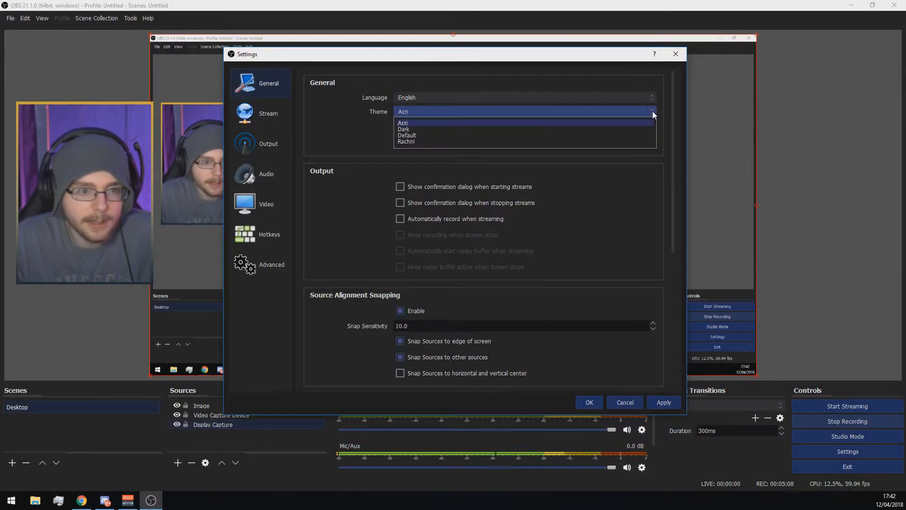
click(407, 134)
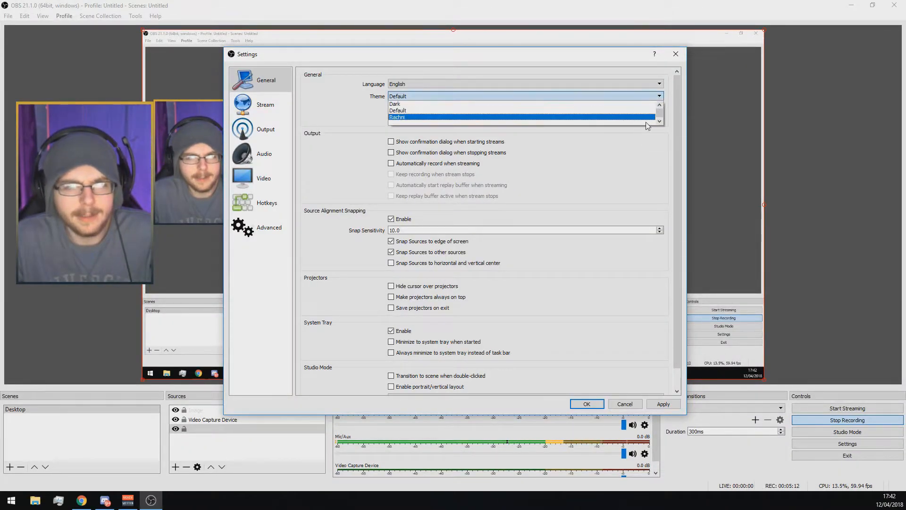
click(397, 111)
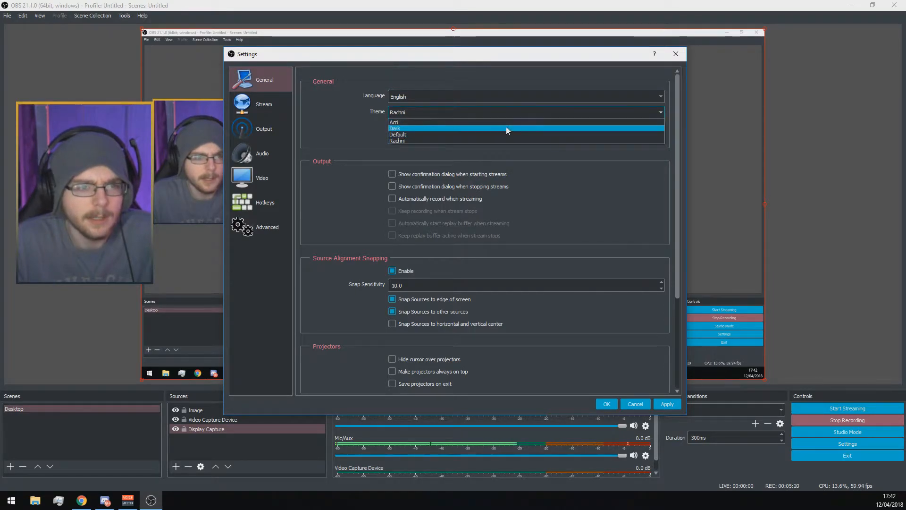
click(394, 128)
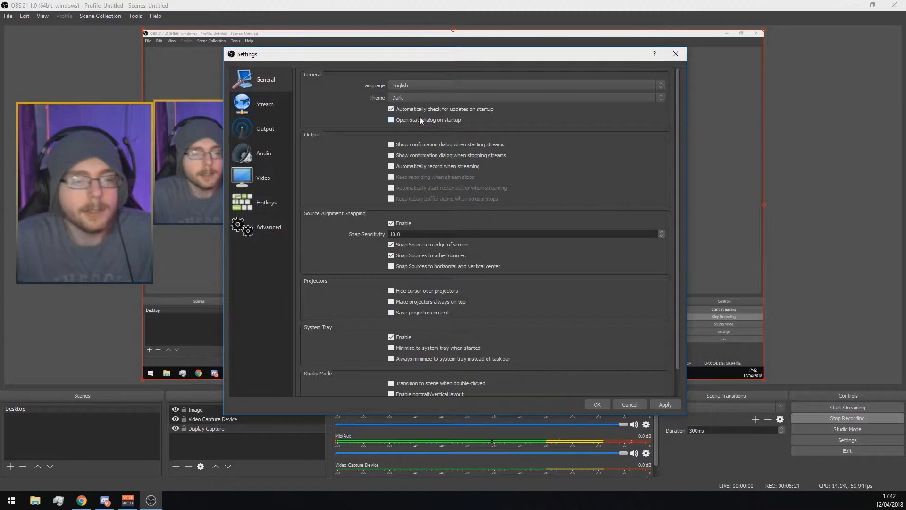
Step: Choose Streaming Services, Twitch, and the EU: London, UK server in Stream settings
click(265, 103)
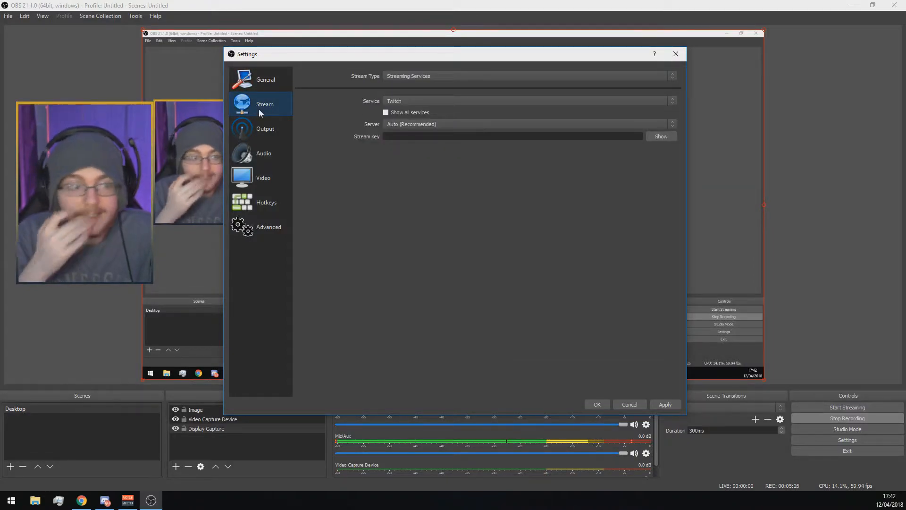
mouse_move(350, 97)
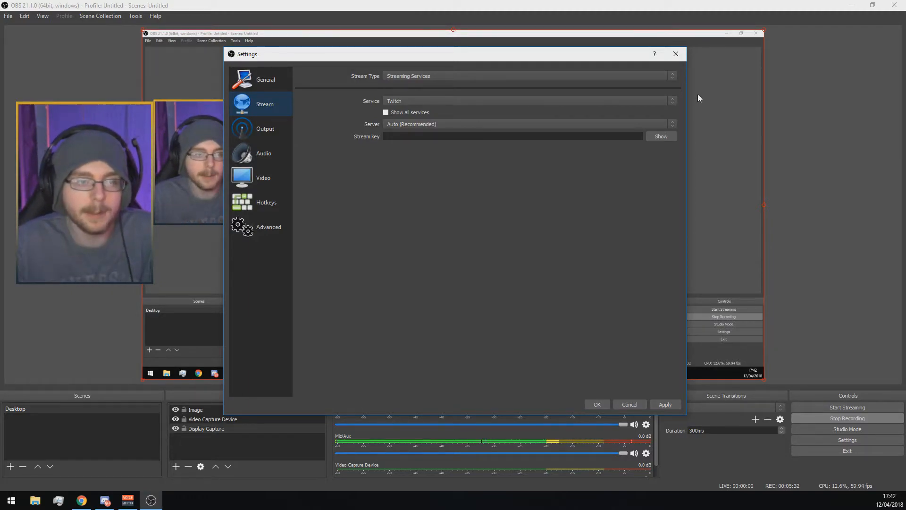
click(526, 75)
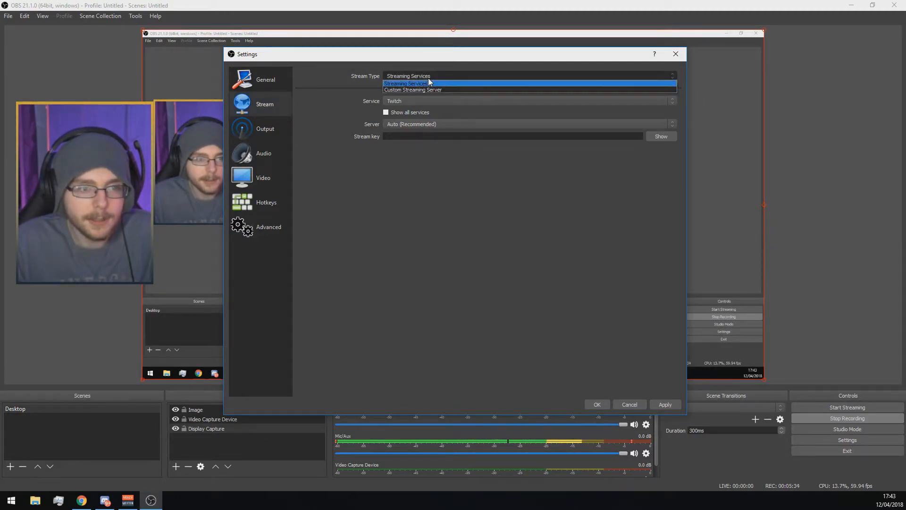
click(406, 83)
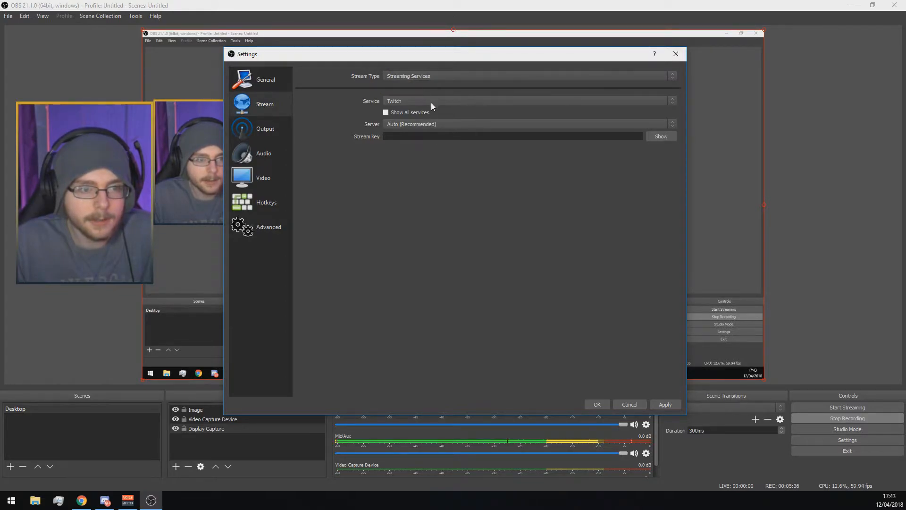
click(526, 101)
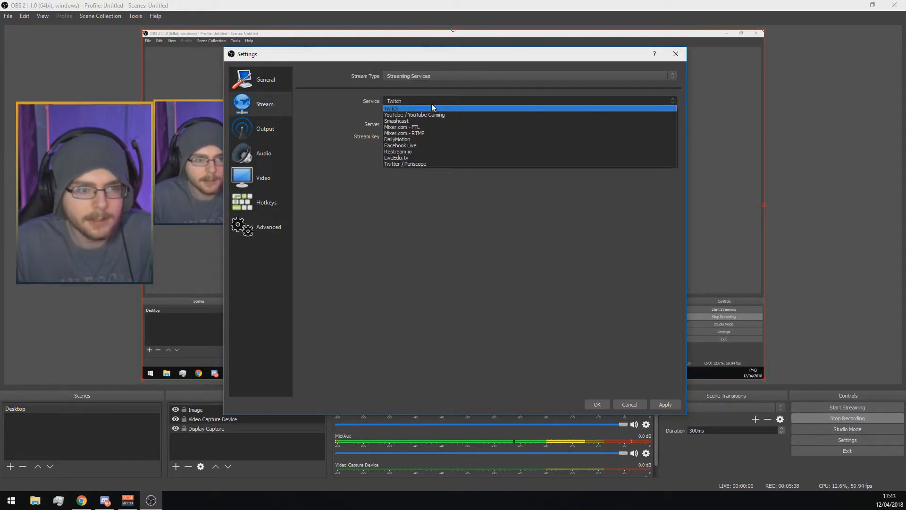
mouse_move(487, 115)
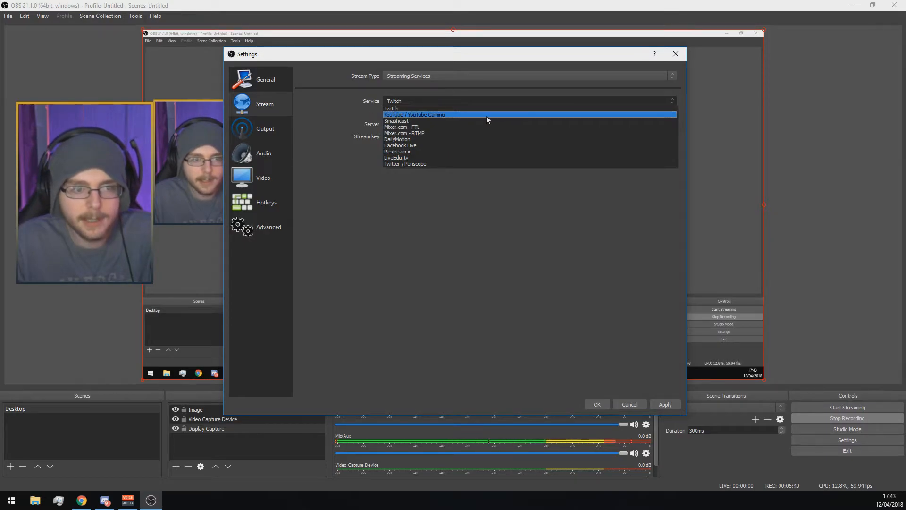
mouse_move(398, 152)
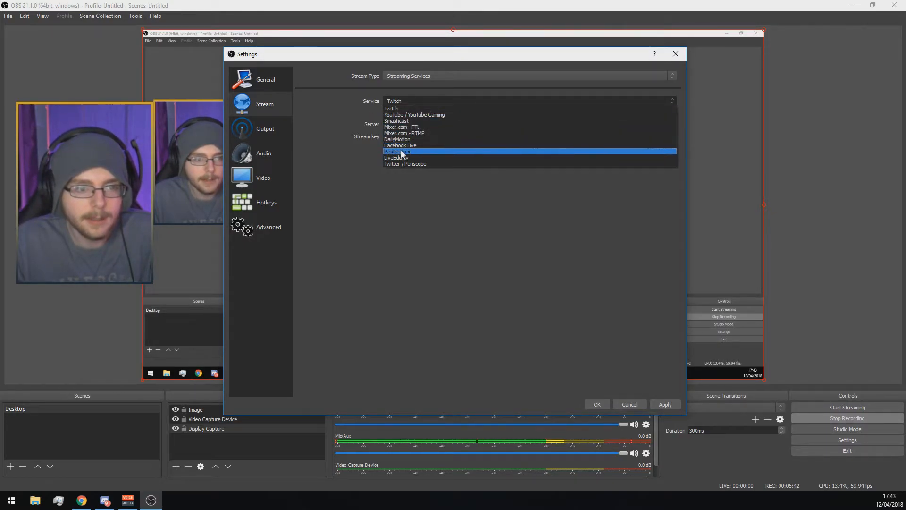
mouse_move(427, 164)
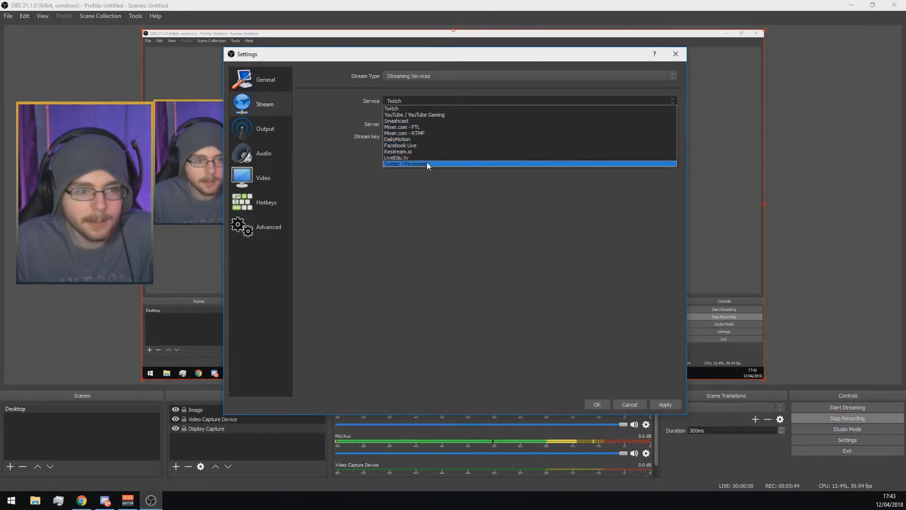
click(391, 108)
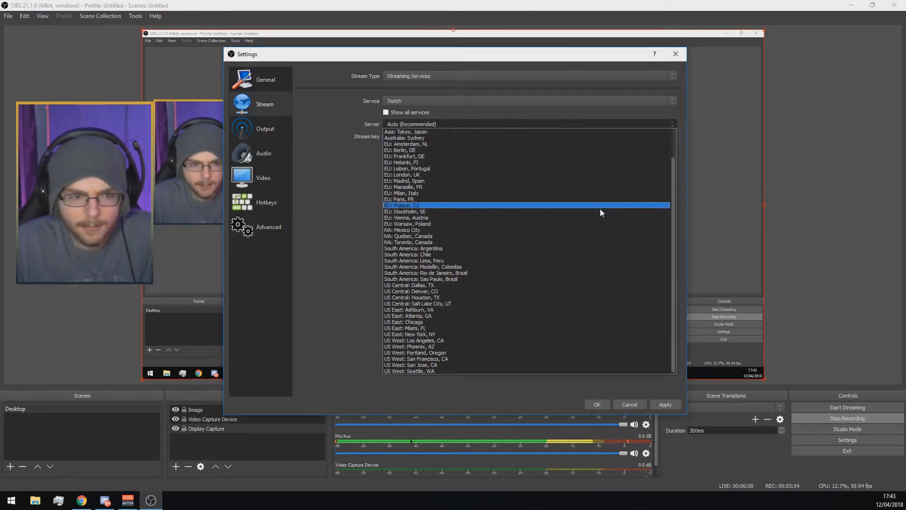
click(401, 175)
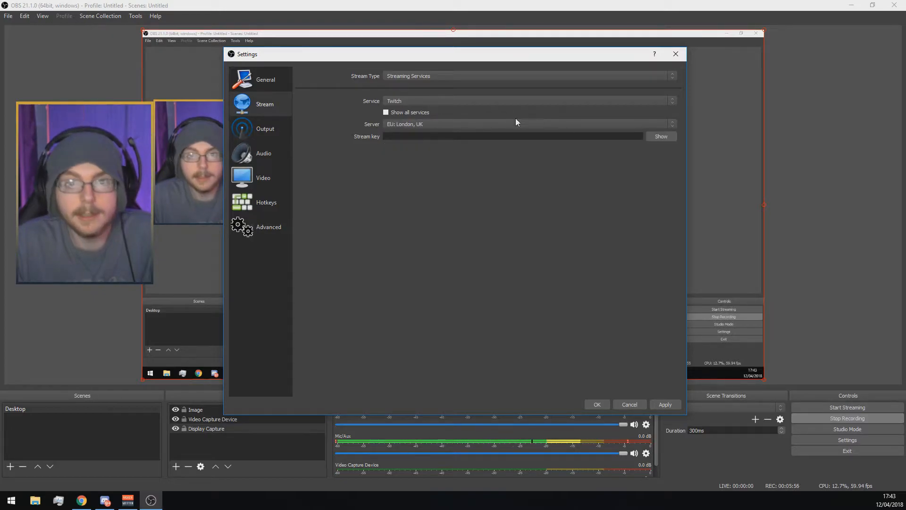
mouse_move(400, 154)
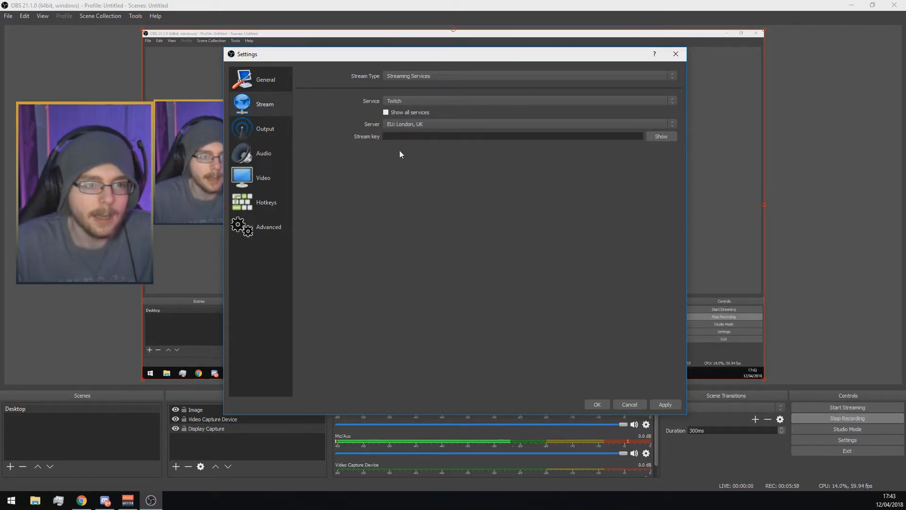
click(514, 136)
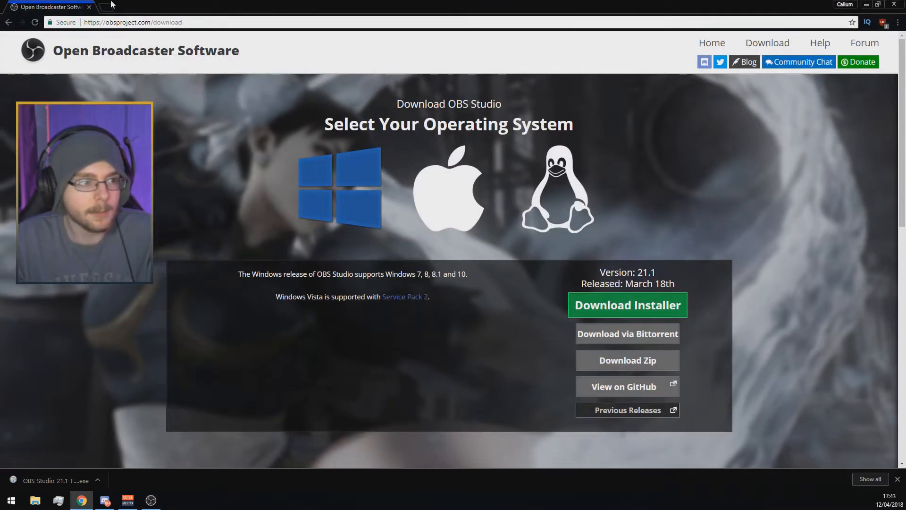
mouse_move(110, 6)
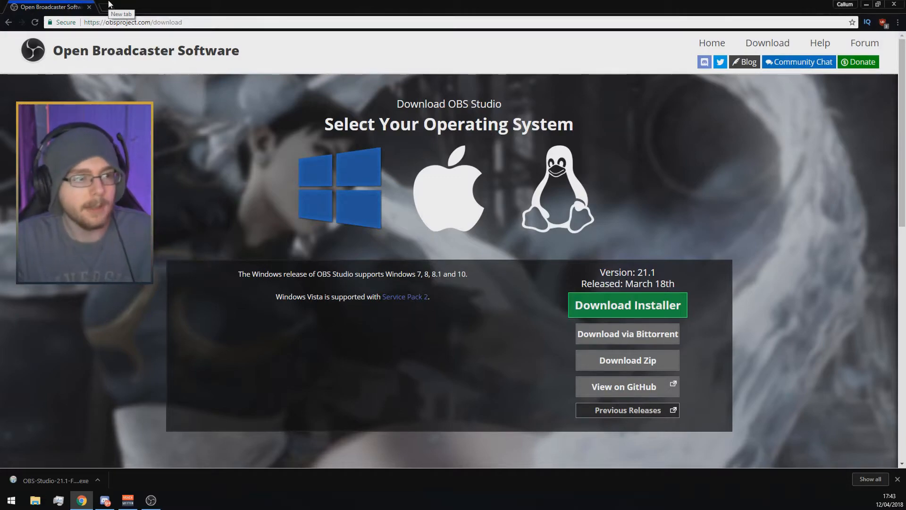
Step: Go to twitch.tv and scroll the dashboard channel settings down to Stream Preferences
text(twitch.t)
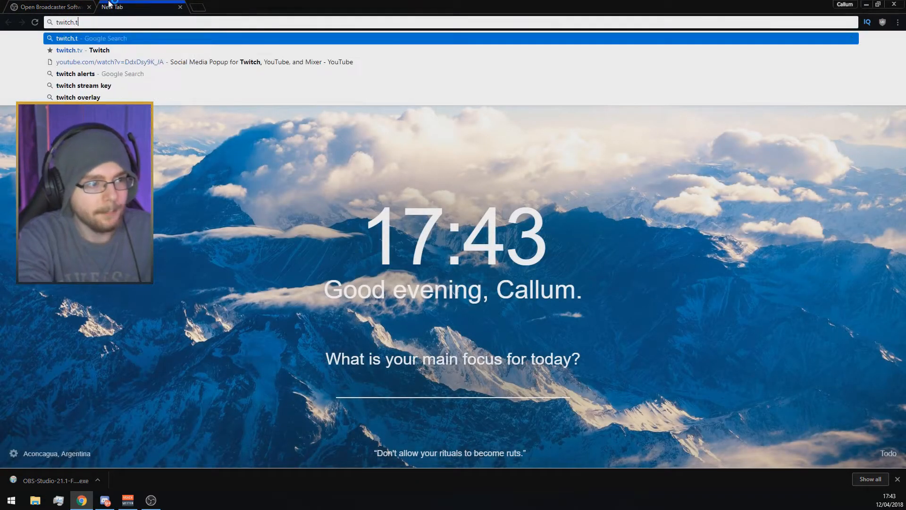
key(Backspace)
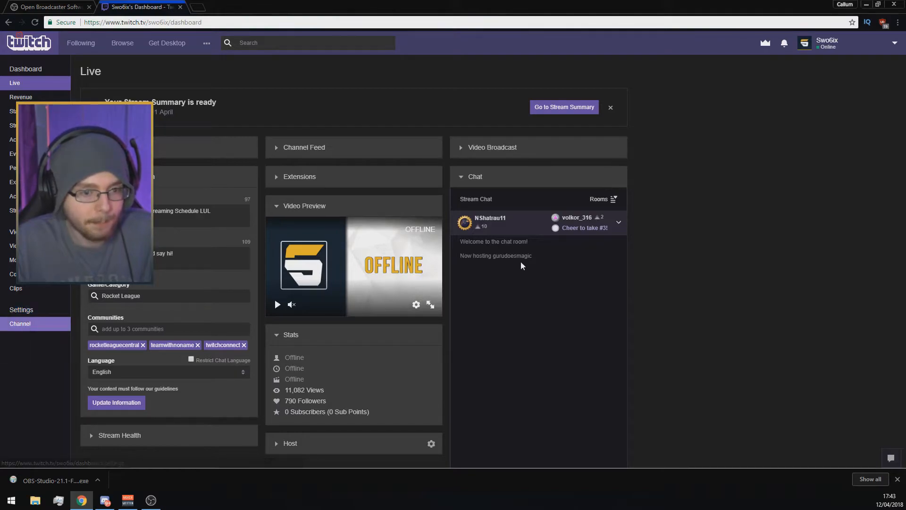
click(20, 324)
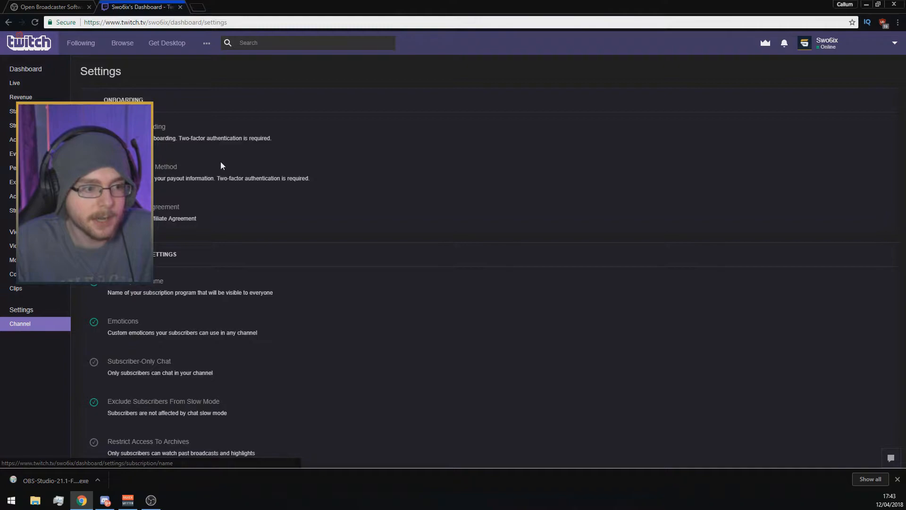
scroll(down, 3)
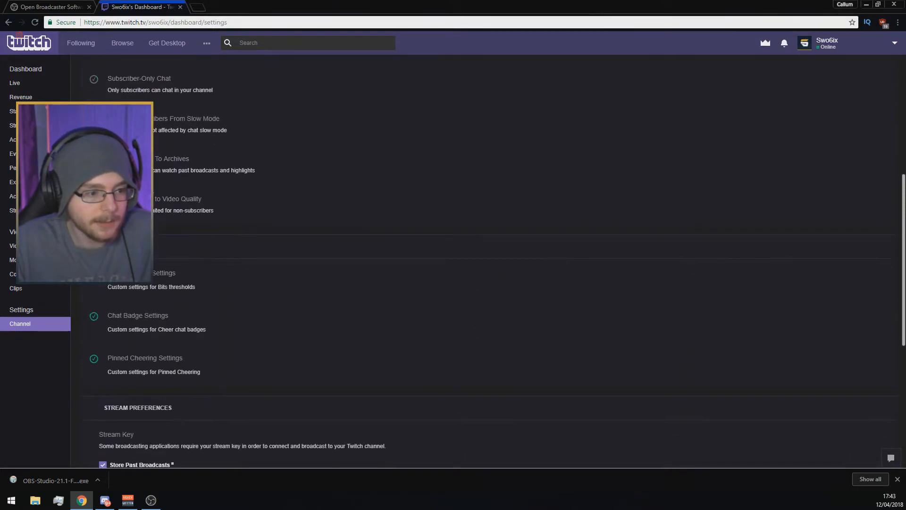
scroll(down, 3)
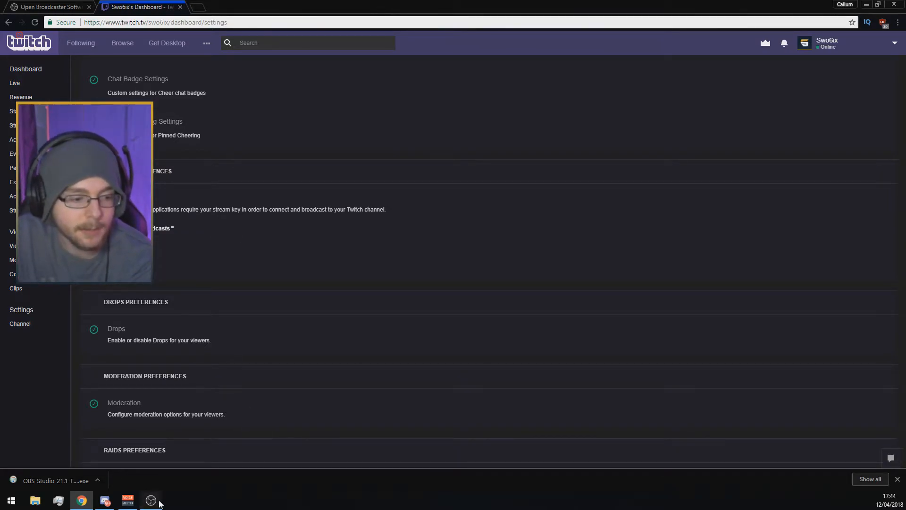
Step: Back in OBS Stream settings, show and then hide the Twitch stream key
click(151, 500)
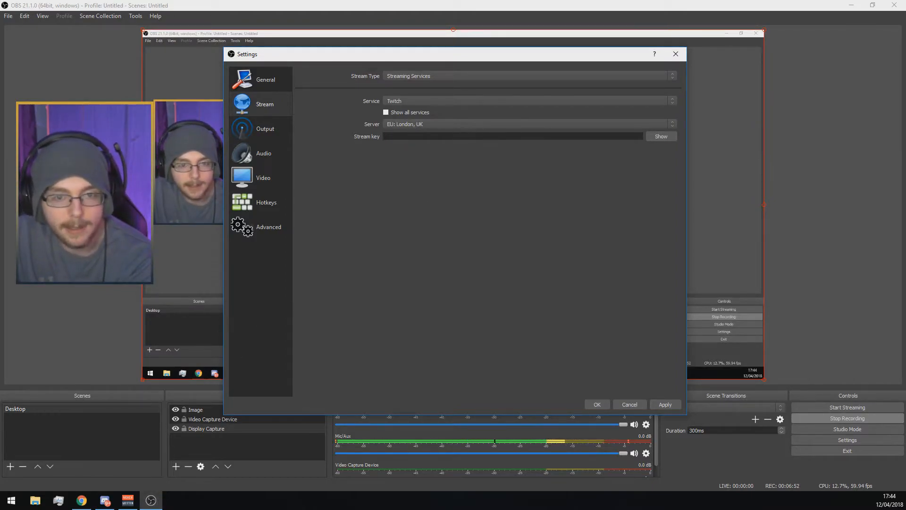
click(661, 136)
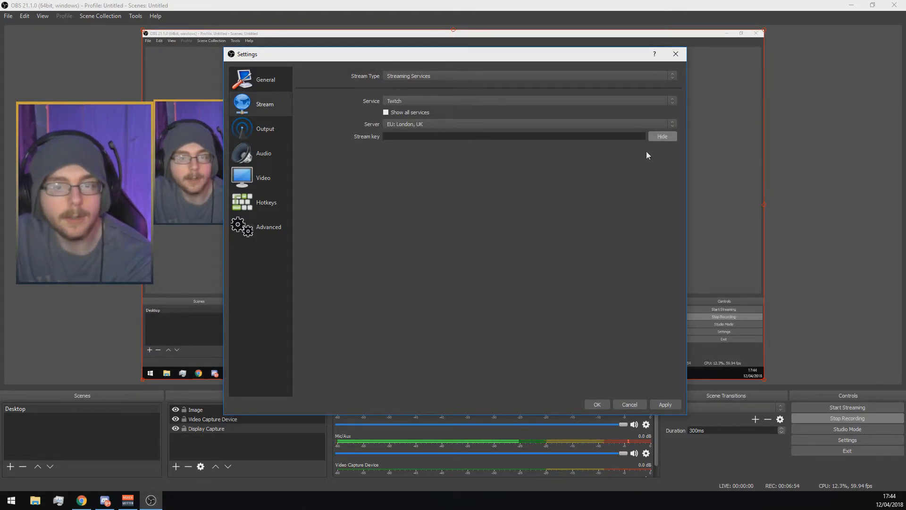
click(662, 136)
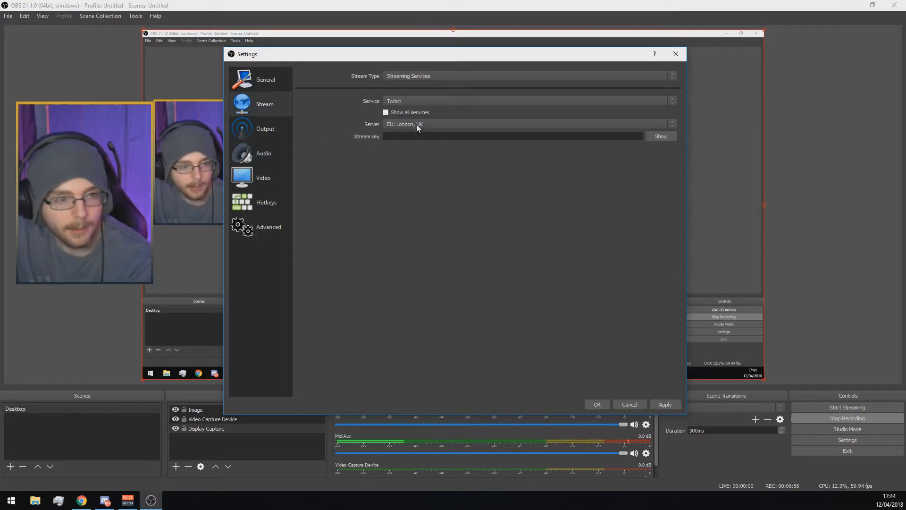
click(266, 128)
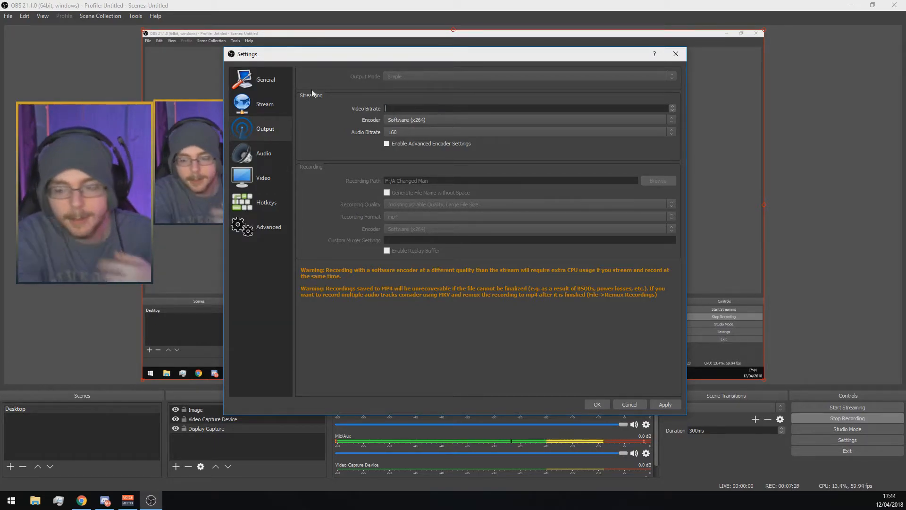
Step: Enter 3500 as the video bitrate and keep the Software (x264) encoder
text(3)
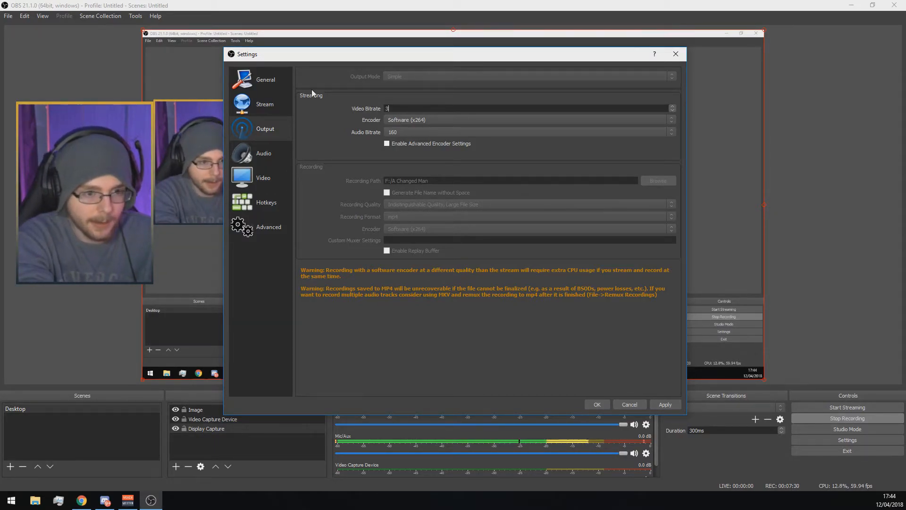
text(500)
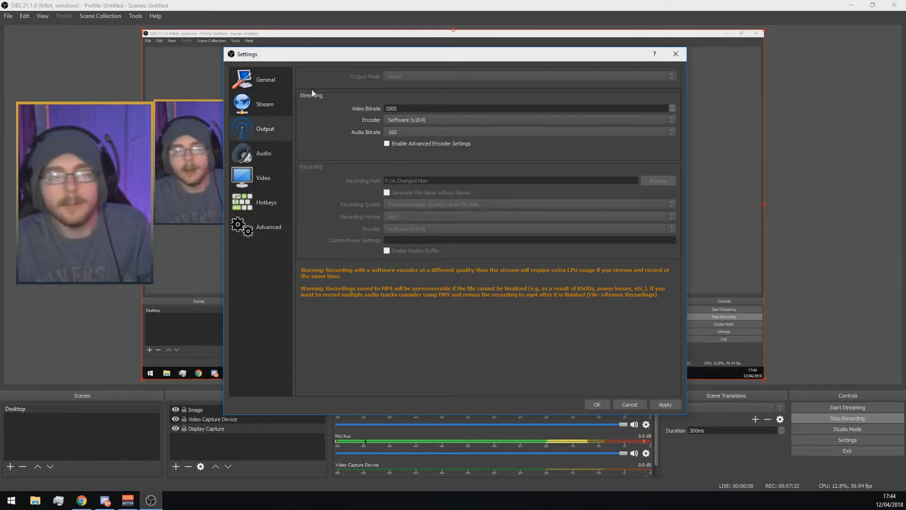
click(526, 119)
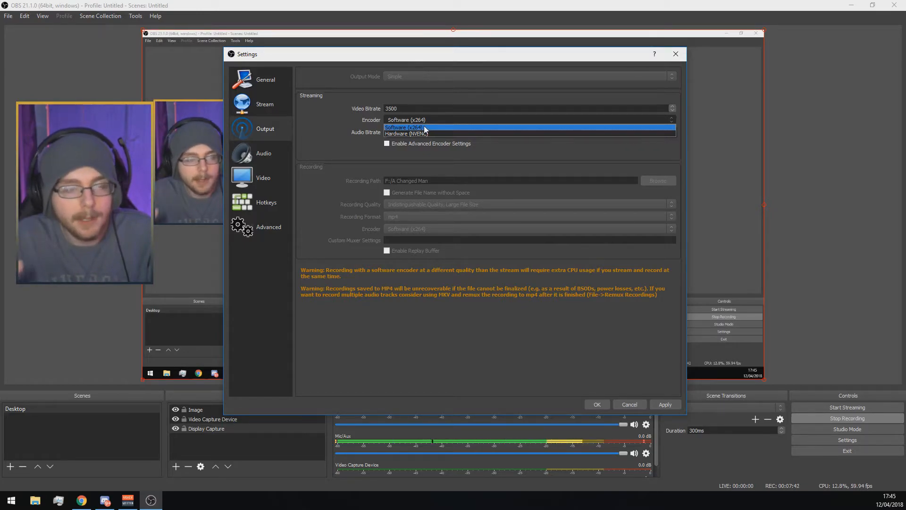
mouse_move(436, 134)
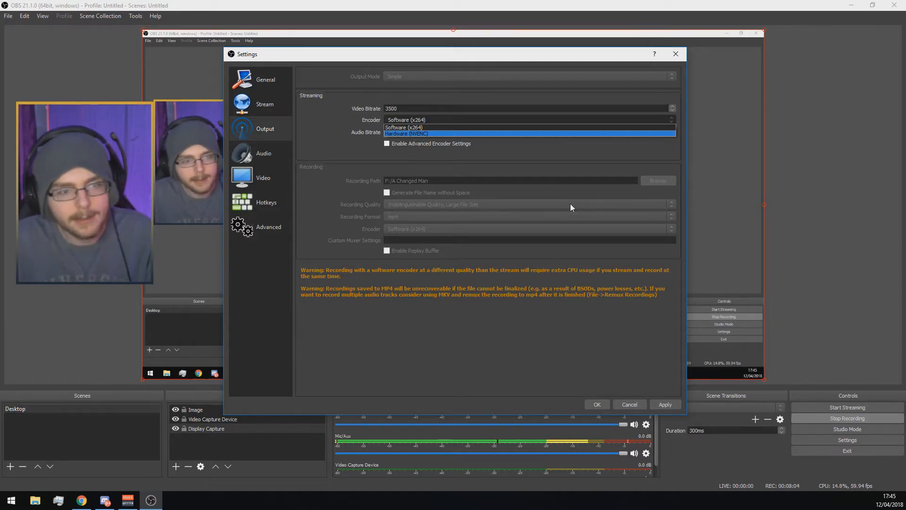
click(403, 127)
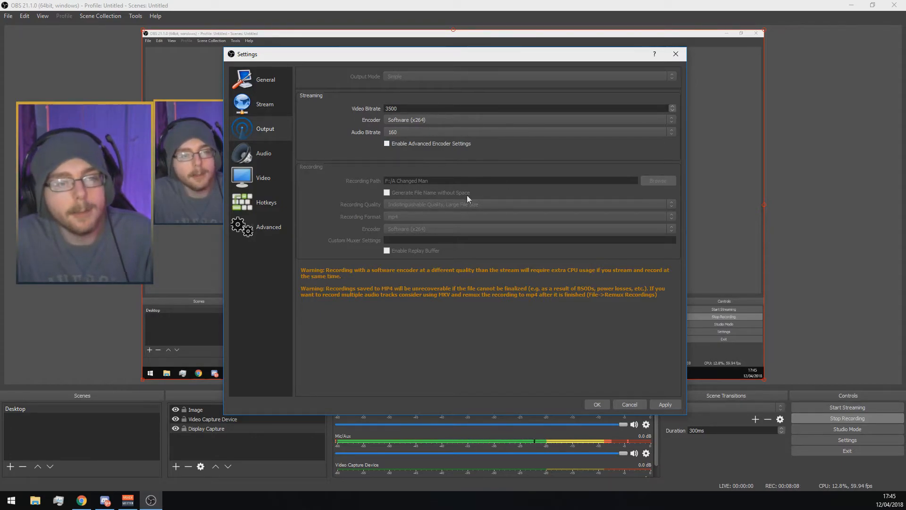
Step: Tick and untick Enable Advanced Encoder Settings, then view the Audio devices page
click(386, 143)
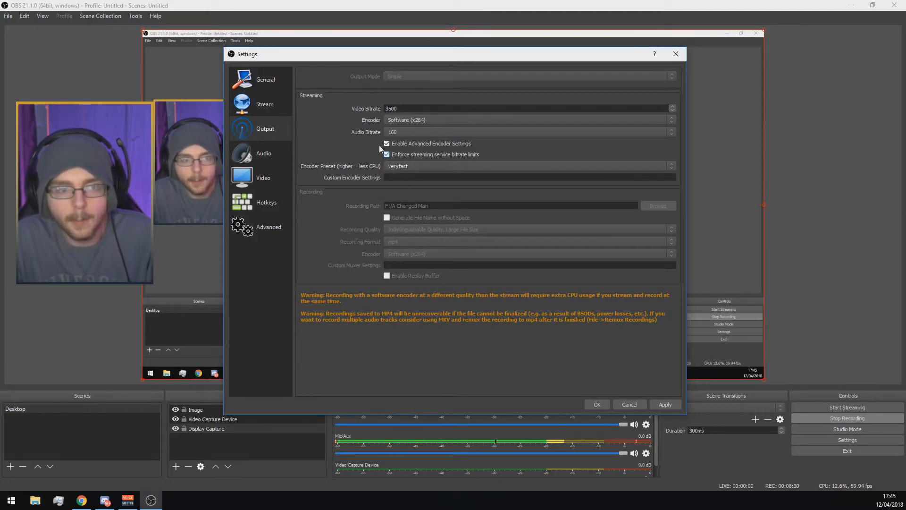
click(386, 144)
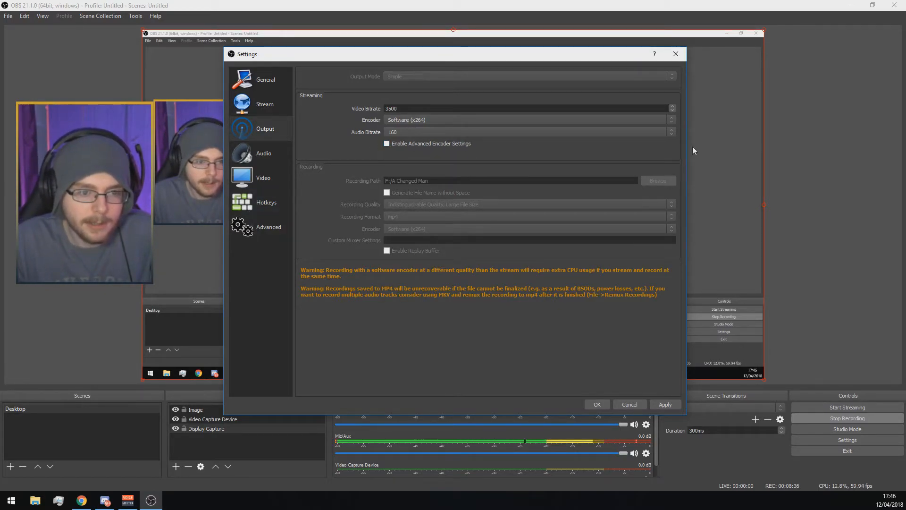
mouse_move(354, 169)
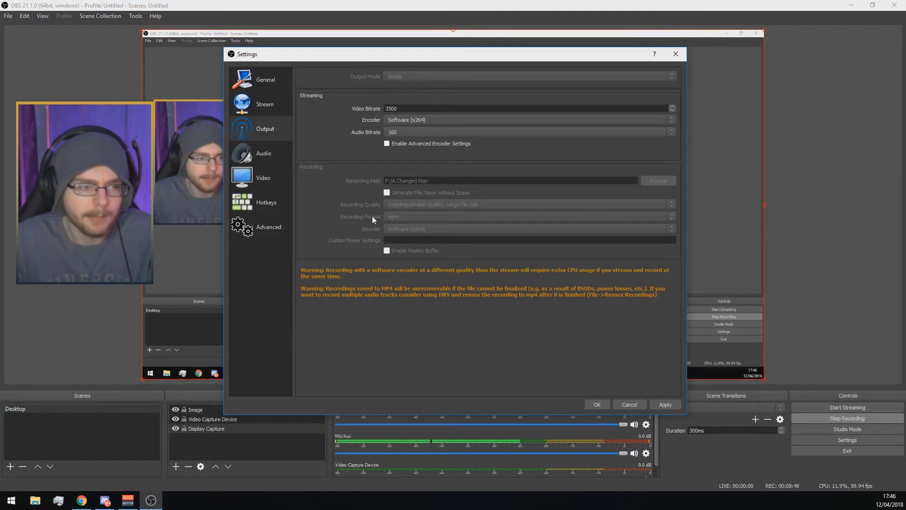
mouse_move(432, 220)
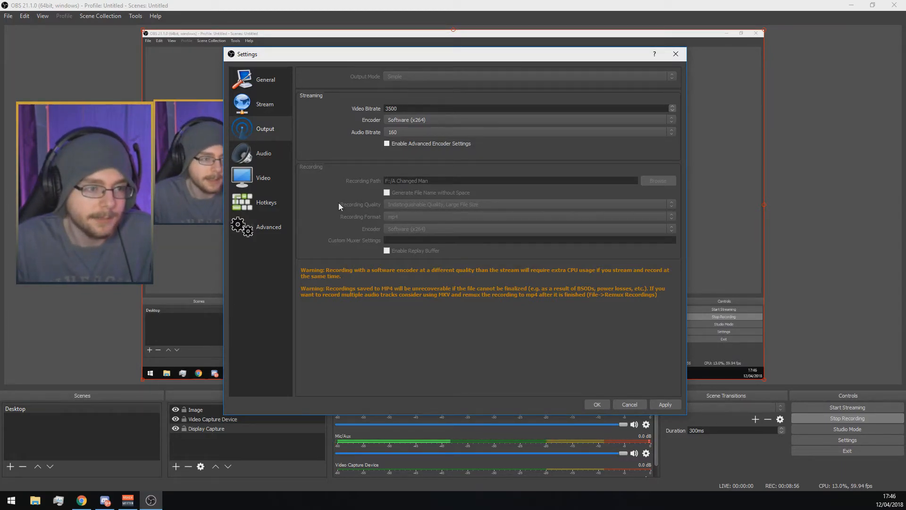
click(264, 153)
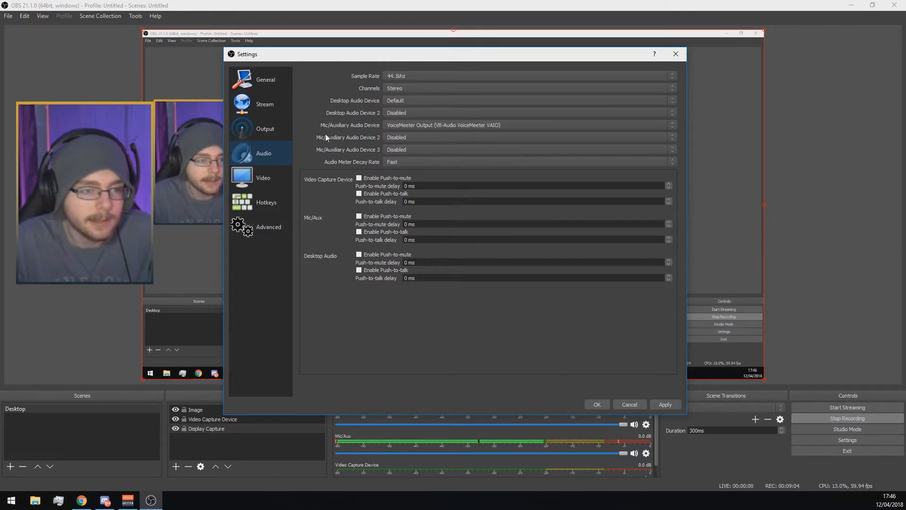
Step: Review the locked Video page at 1920x1080, 59.94 FPS, then move to Advanced
click(263, 177)
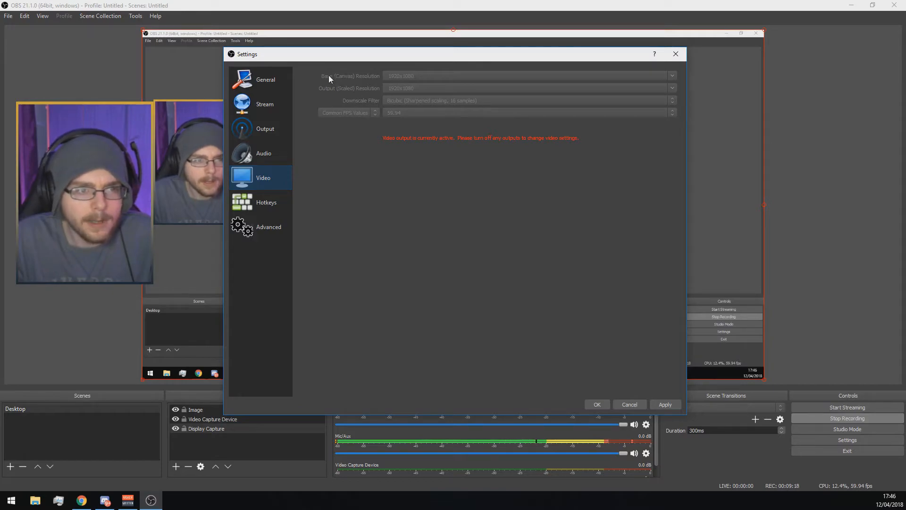
mouse_move(478, 85)
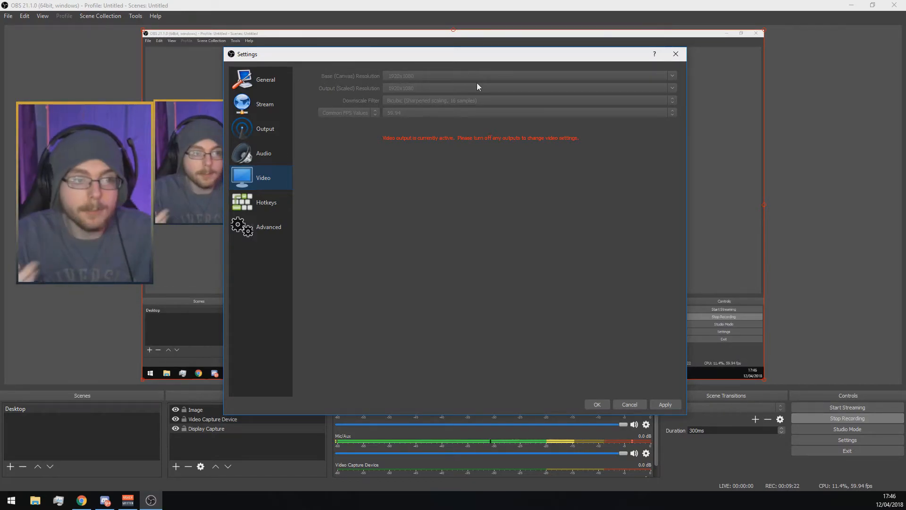
mouse_move(430, 108)
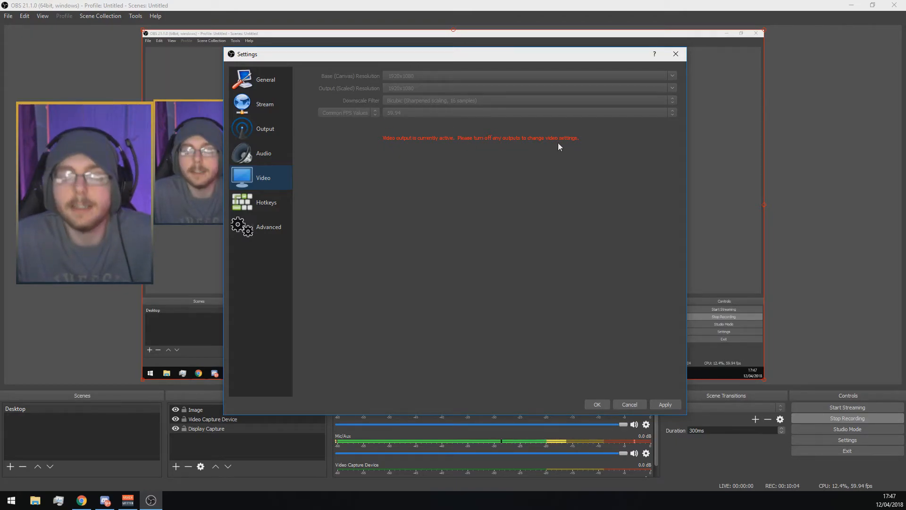
mouse_move(383, 100)
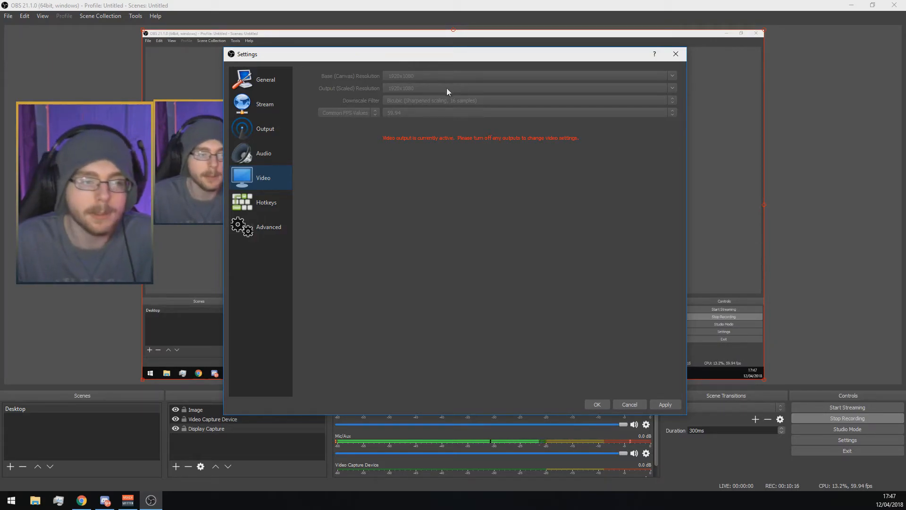
click(266, 202)
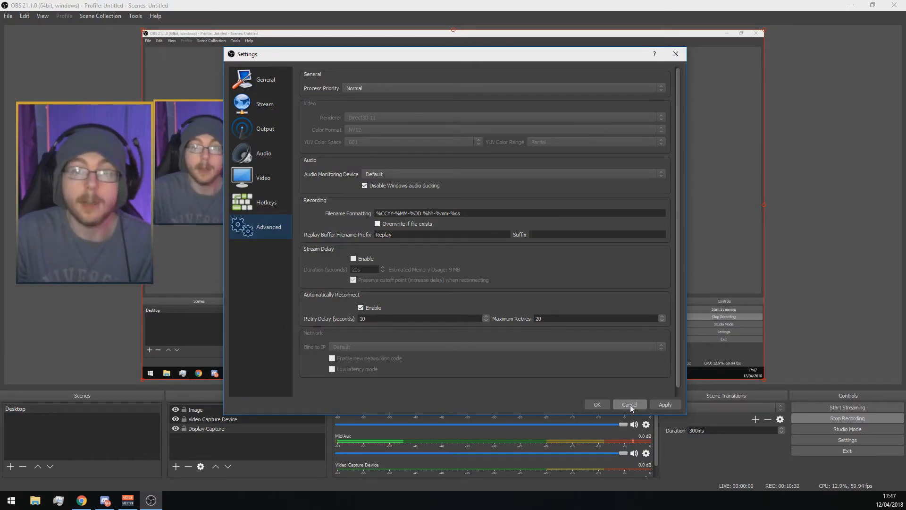
Step: Close the Settings window without applying further changes
click(629, 404)
text(Sea Of)
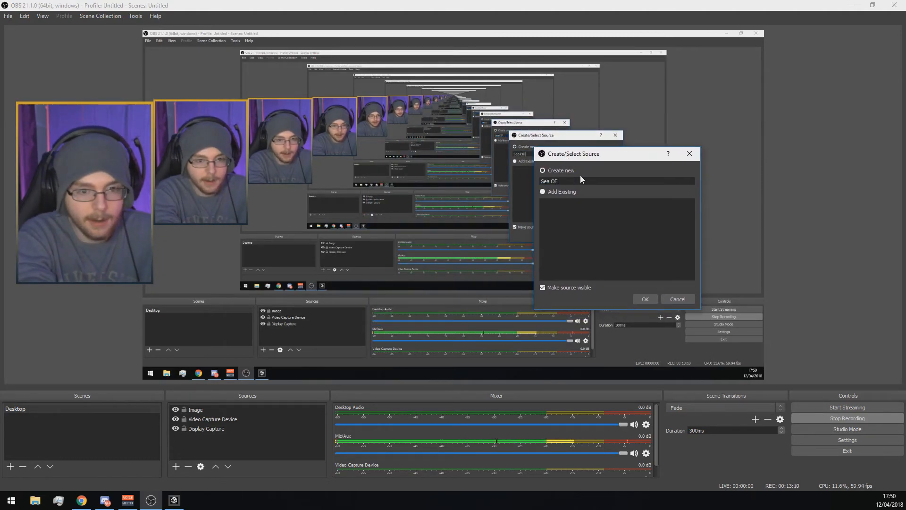
Step: Create the 'Sea OF Thieves' source set to capture the [SoTGame.exe] Sea of Thieves window
click(645, 299)
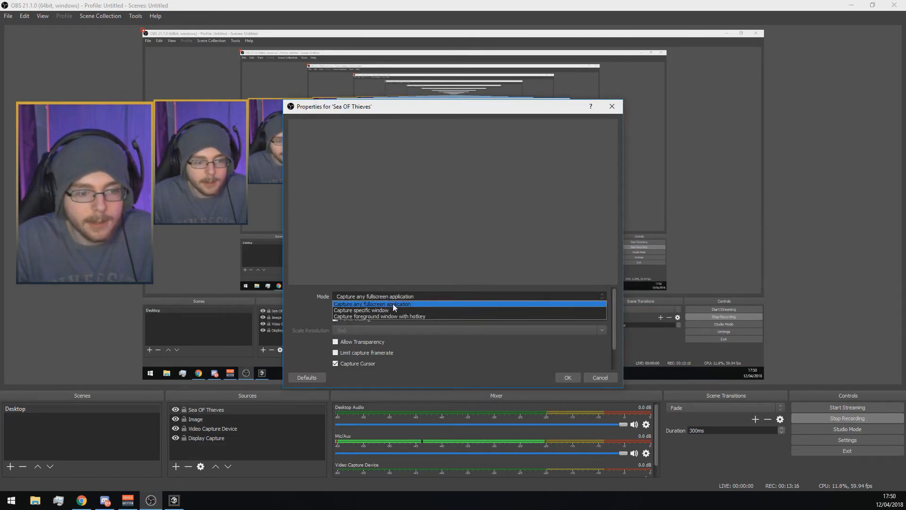
click(361, 310)
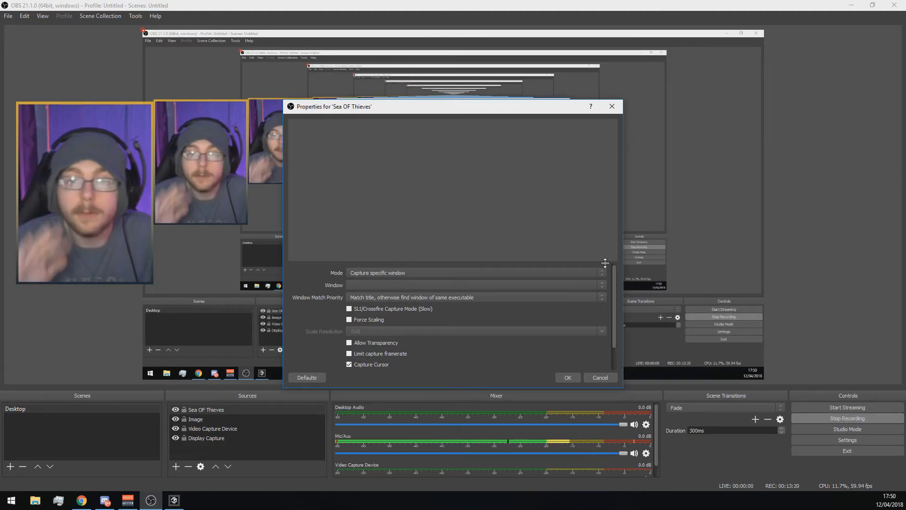
click(602, 284)
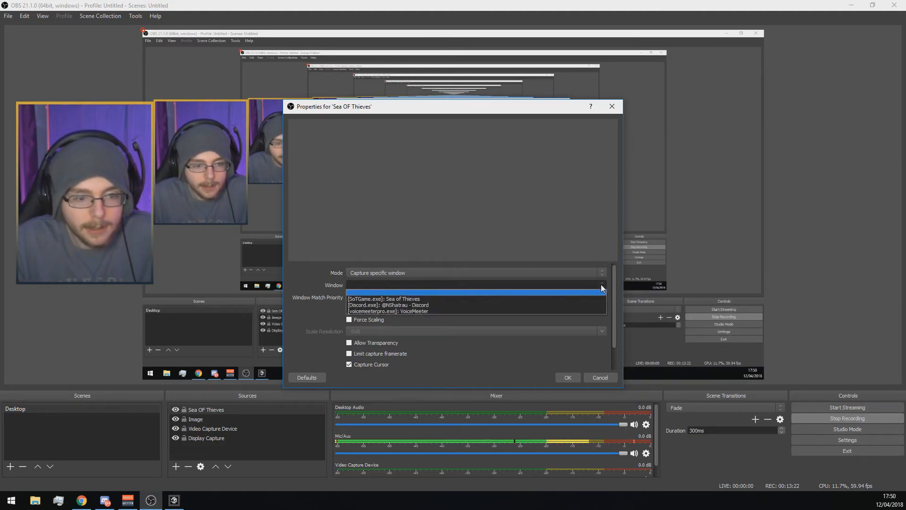
click(384, 299)
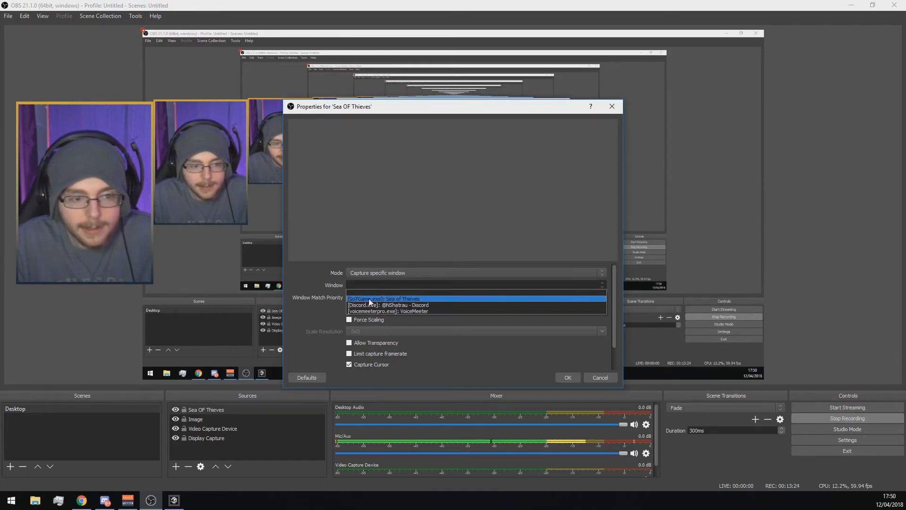